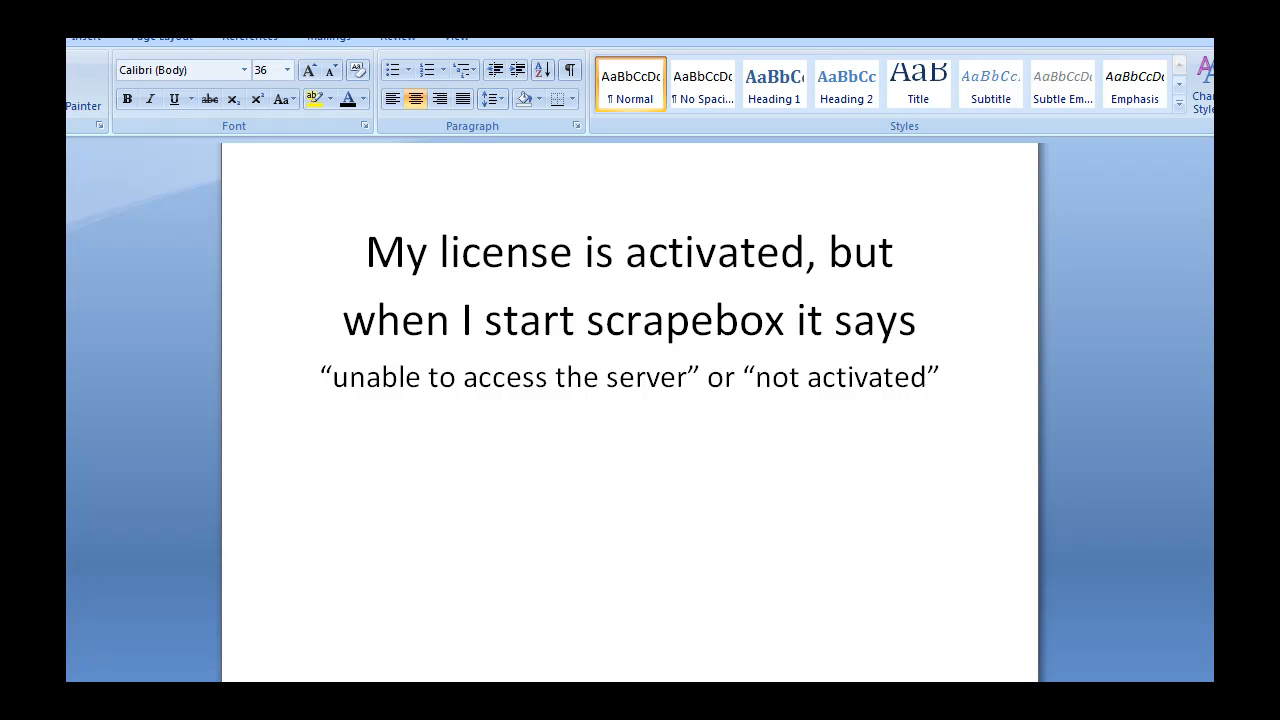
Dismiss the 'Unable to access any ScrapeBox server' error in ScrapeBox
click(630, 668)
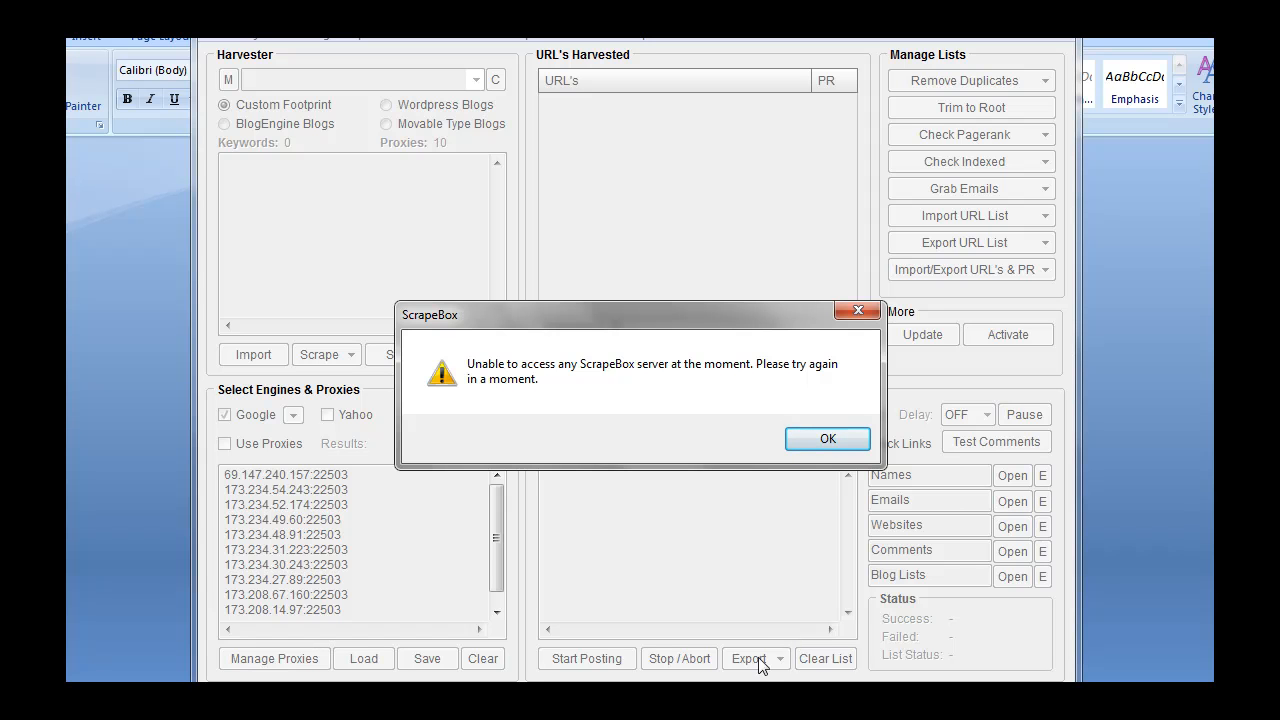
click(827, 439)
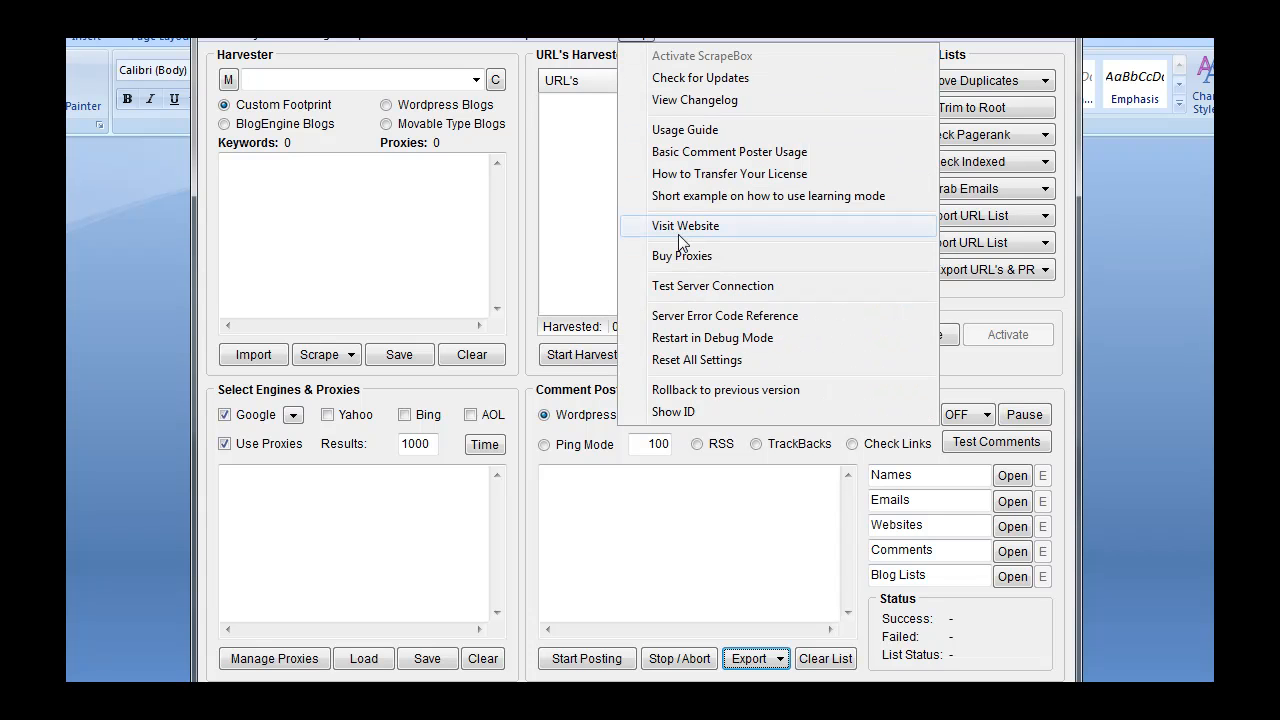
Run the Test Server Connection check and close the Server Access Test results
click(712, 285)
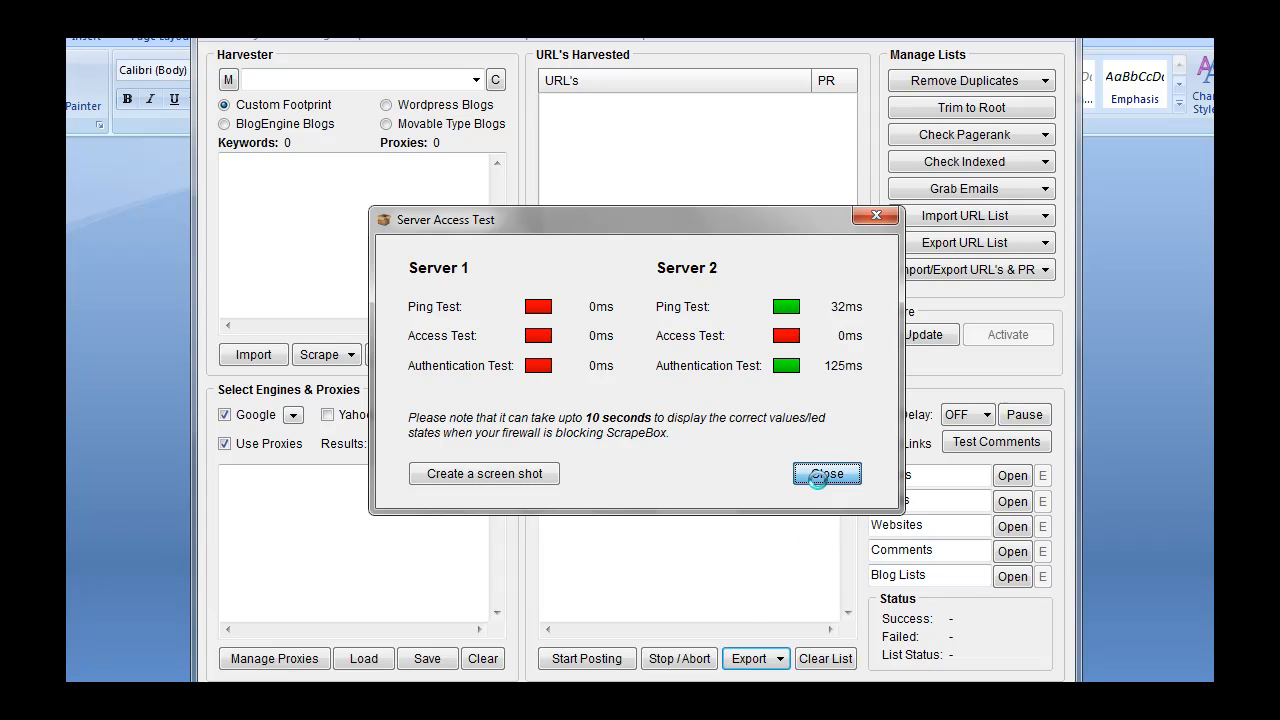
click(826, 473)
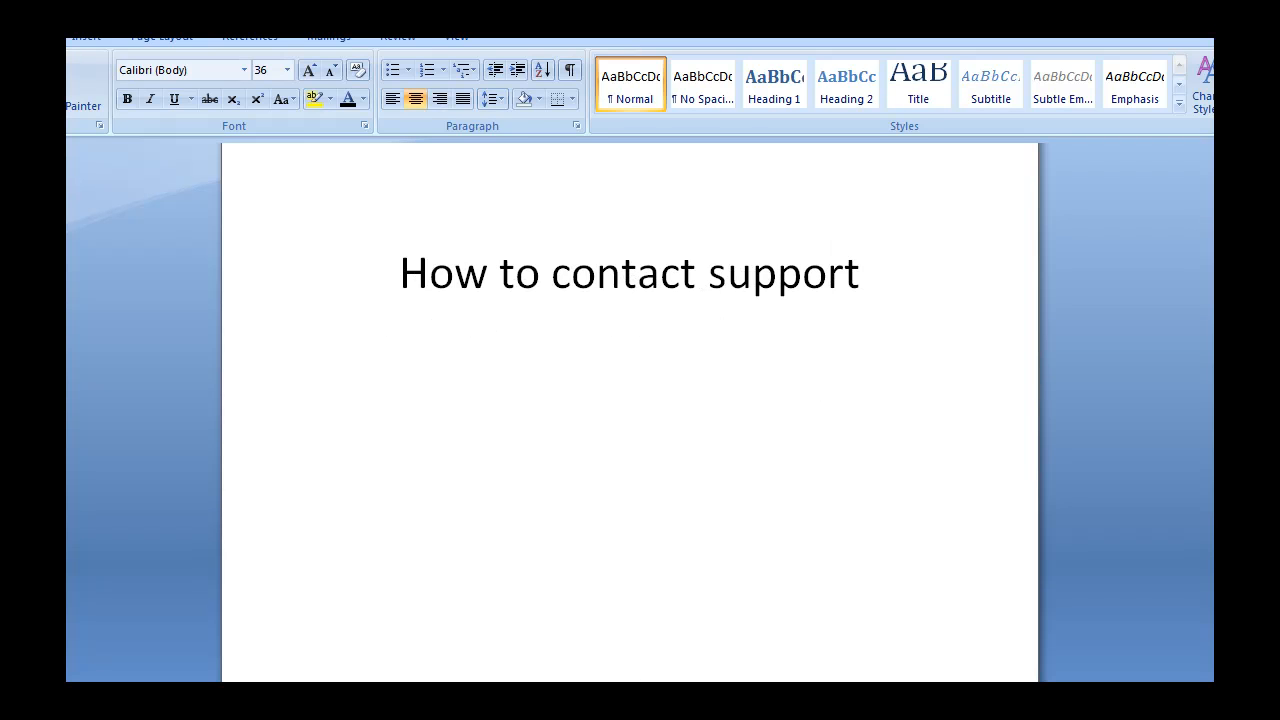
click(630, 190)
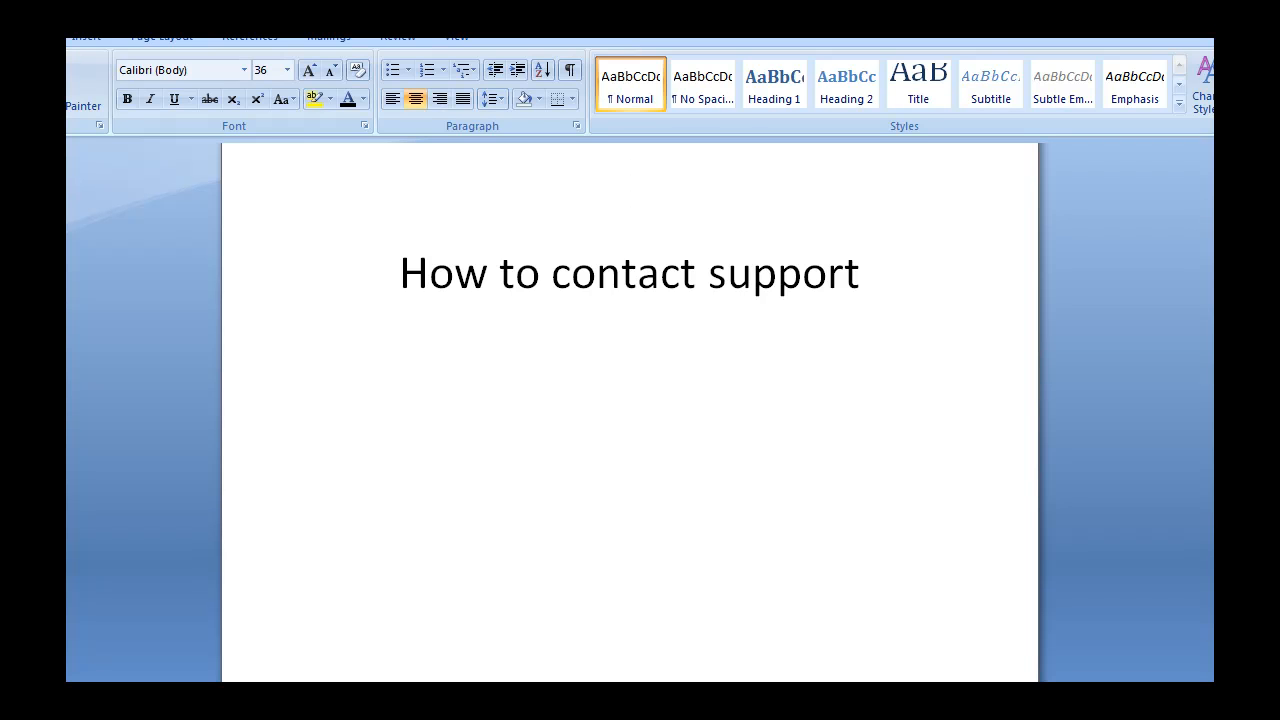
click(630, 190)
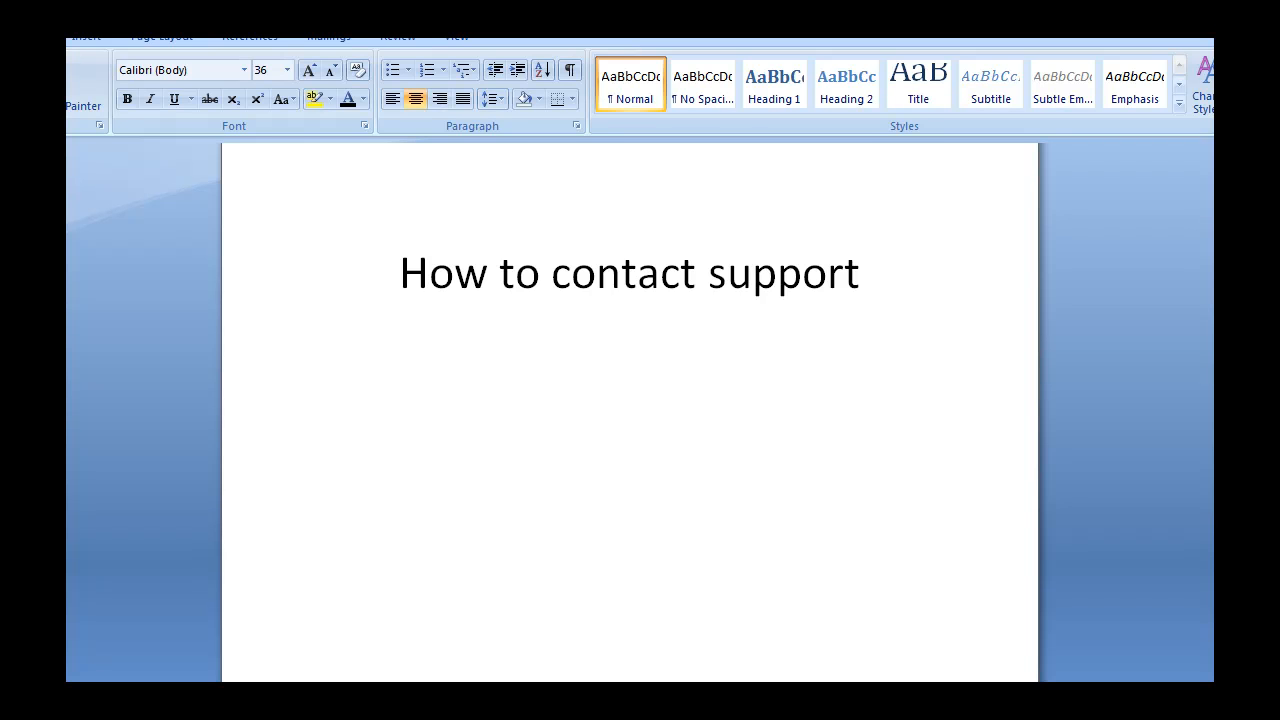
click(629, 190)
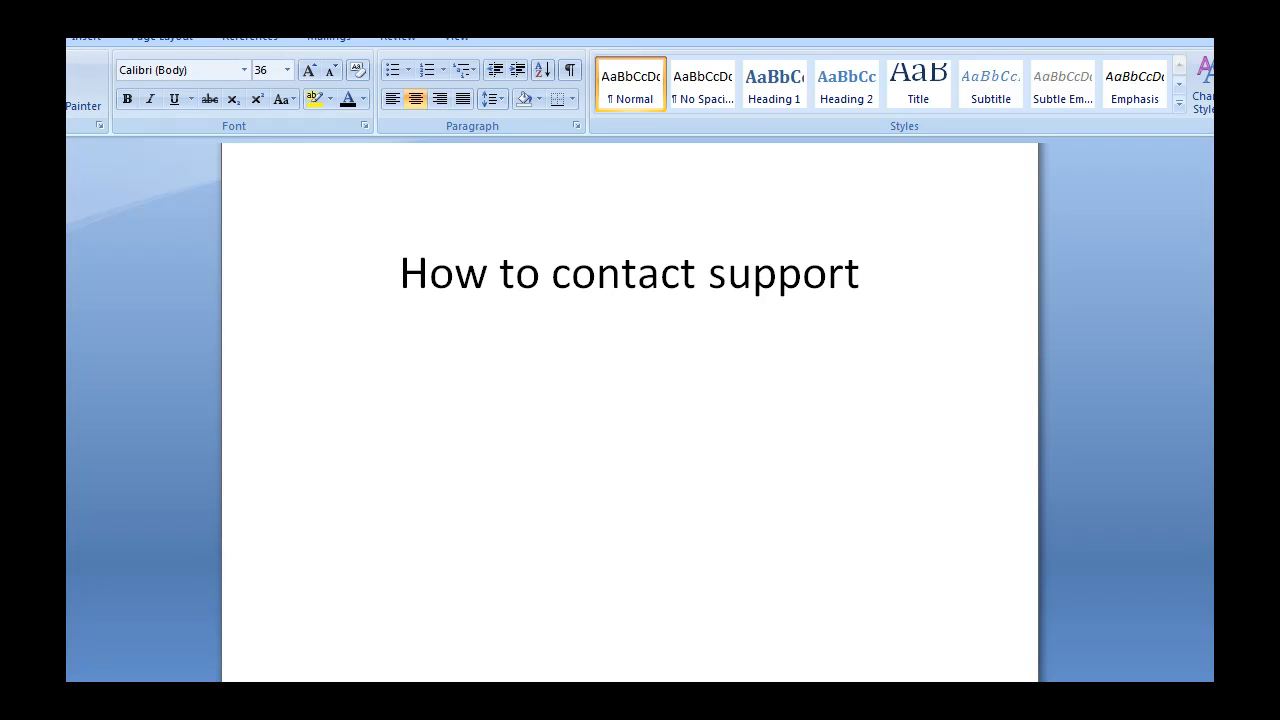
click(630, 190)
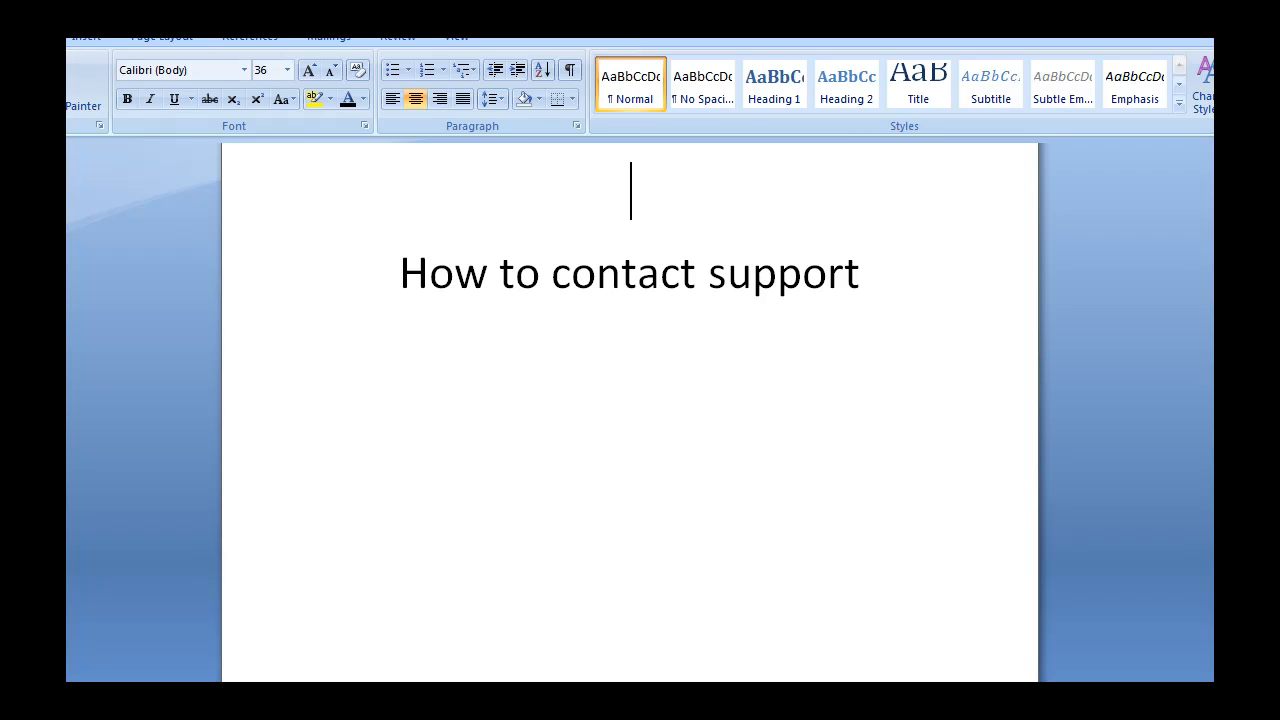